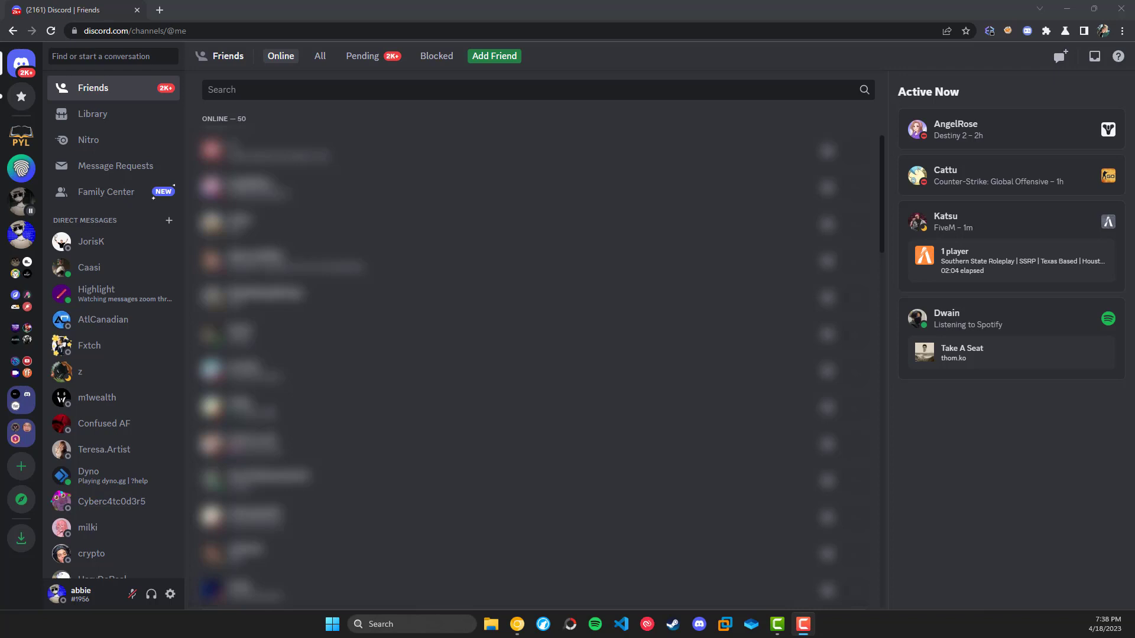
pyautogui.moveTo(781, 55)
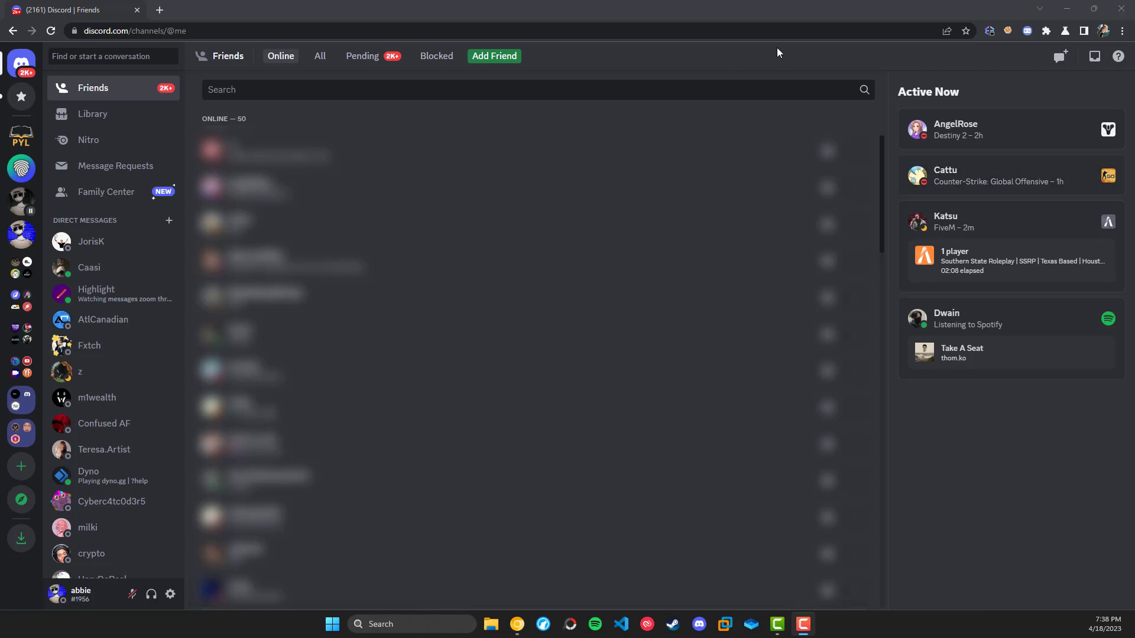
pyautogui.moveTo(109, 199)
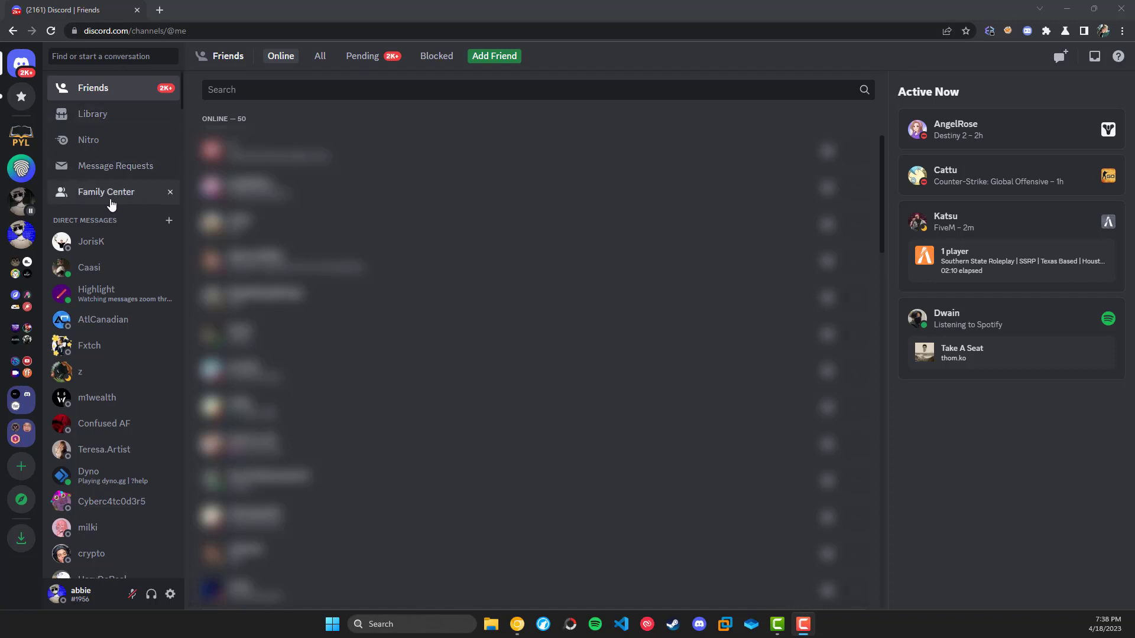
pyautogui.moveTo(116, 165)
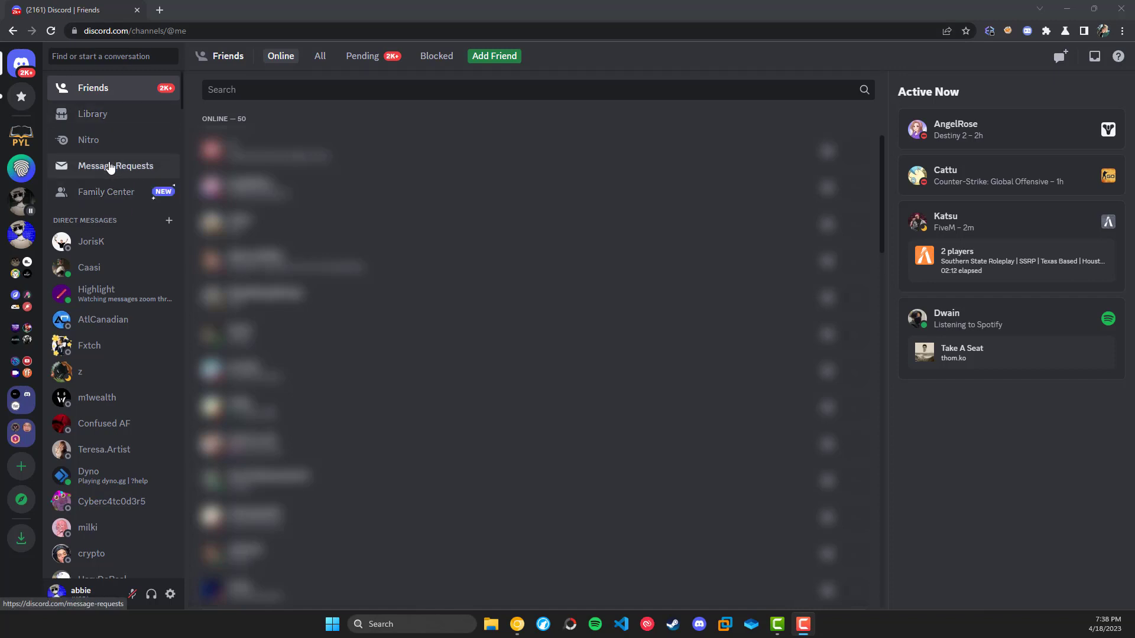
pyautogui.moveTo(130, 103)
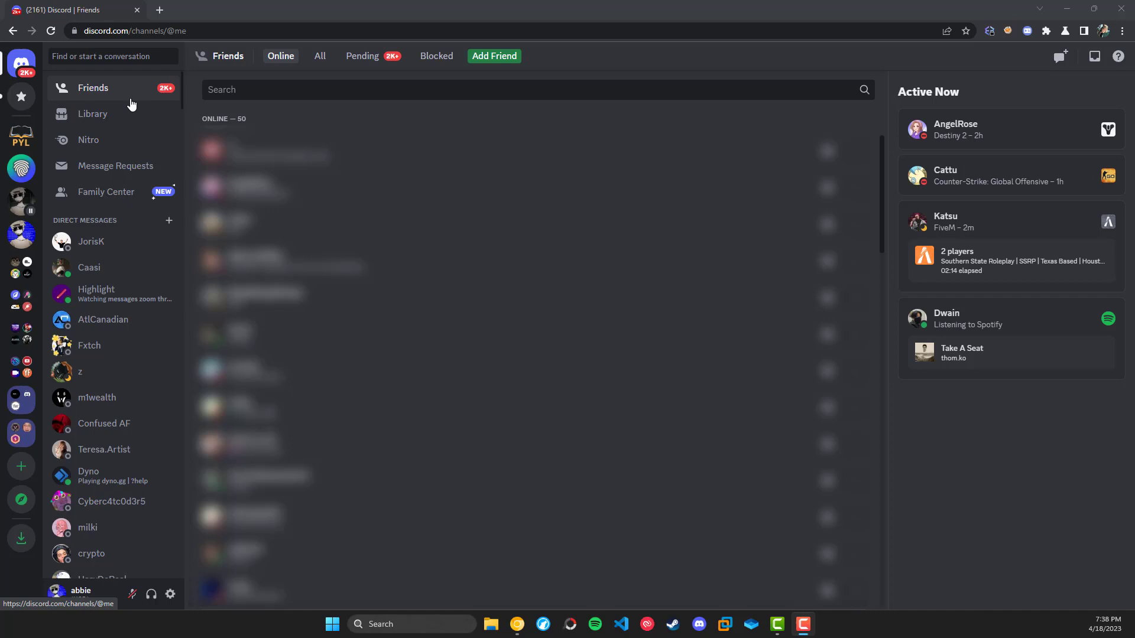
pyautogui.moveTo(123, 209)
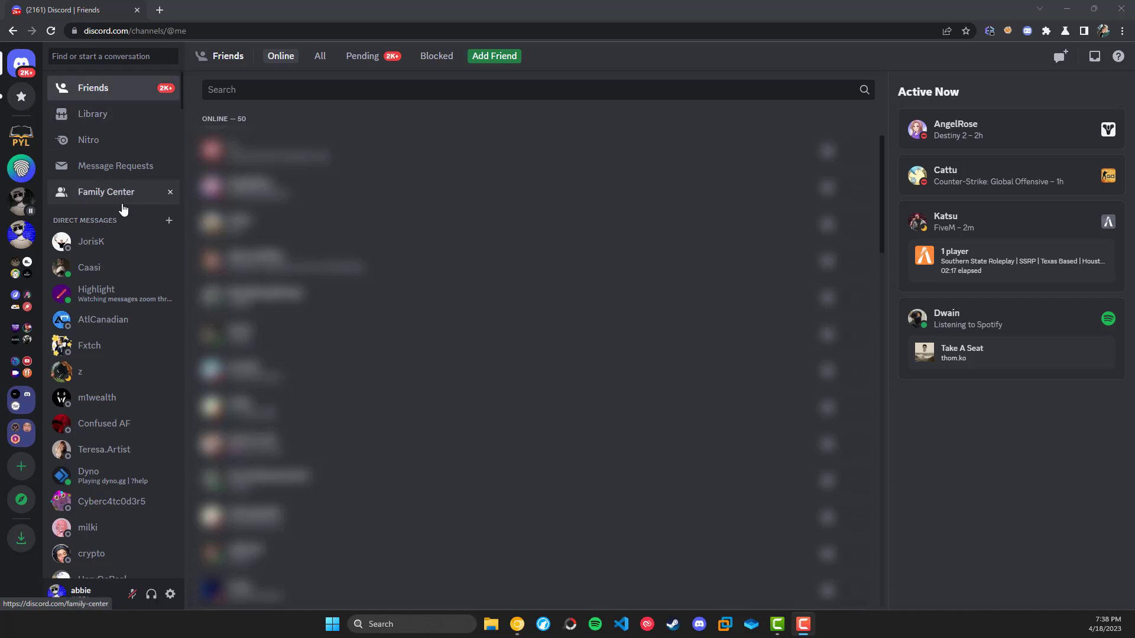
# Open Family Center, check its Learn more link's Discord homepage tab, then close that tab
pyautogui.click(106, 192)
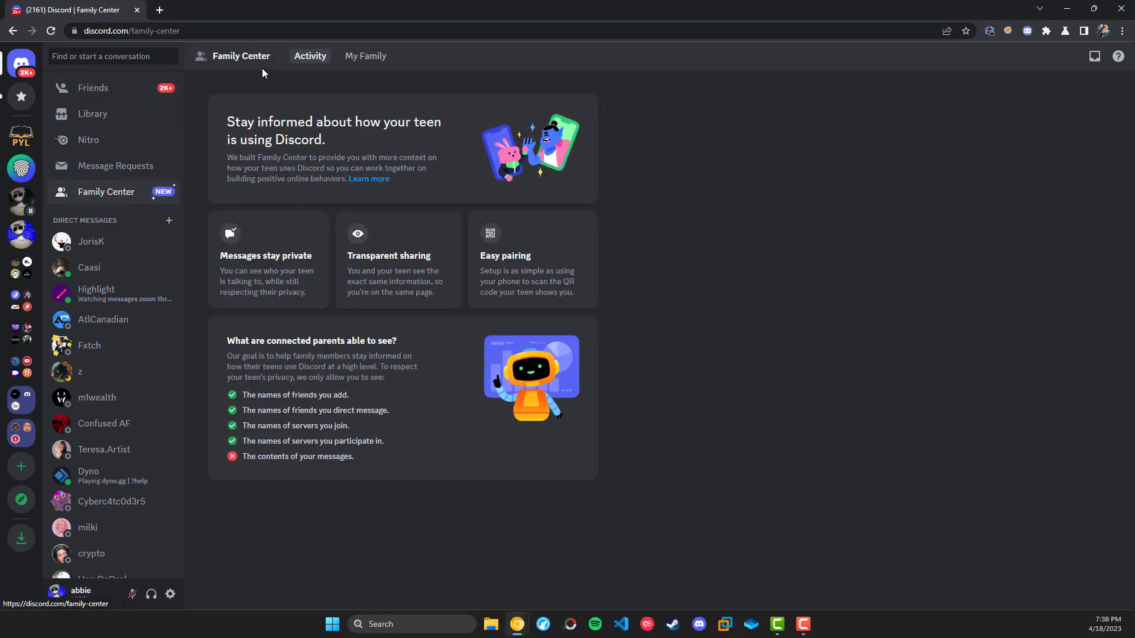
pyautogui.moveTo(315, 95)
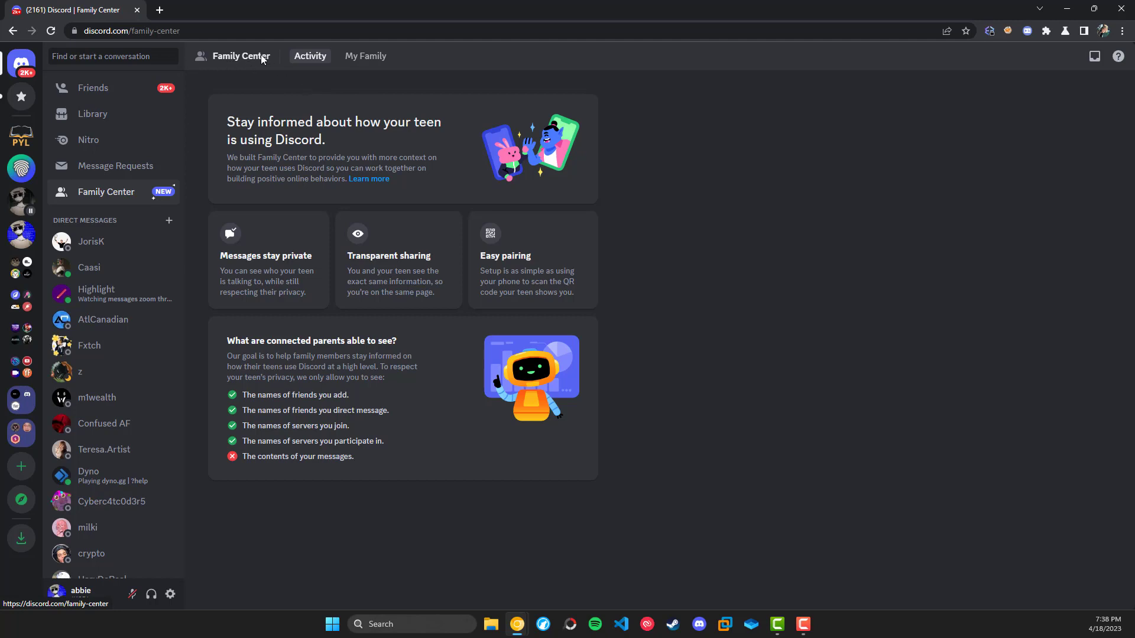
pyautogui.moveTo(348, 62)
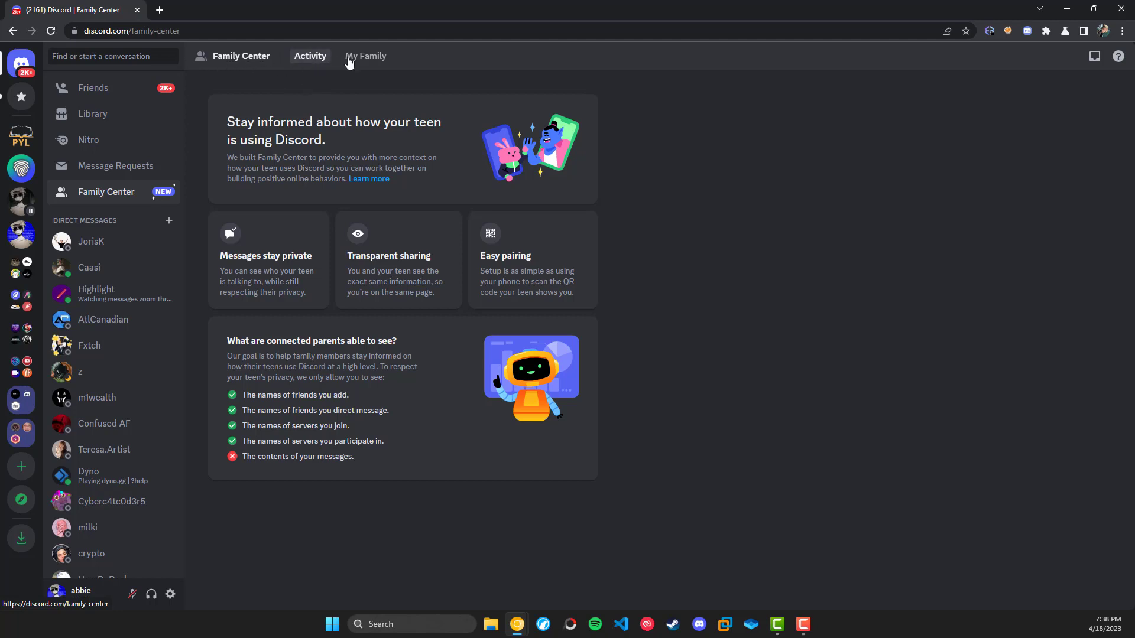
pyautogui.moveTo(365, 61)
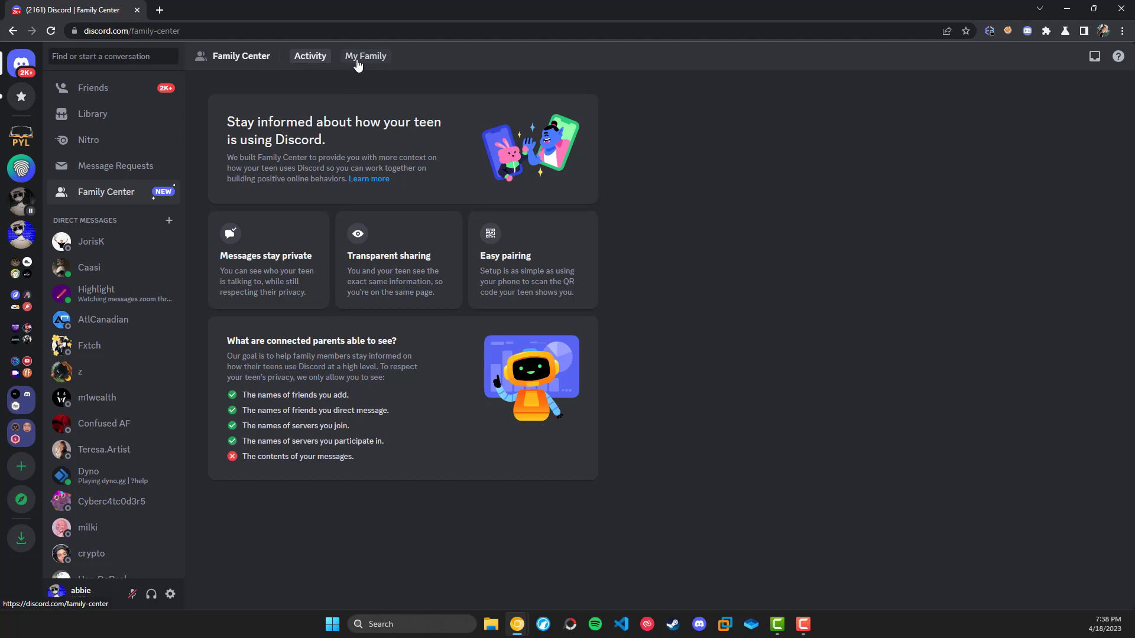
pyautogui.moveTo(345, 115)
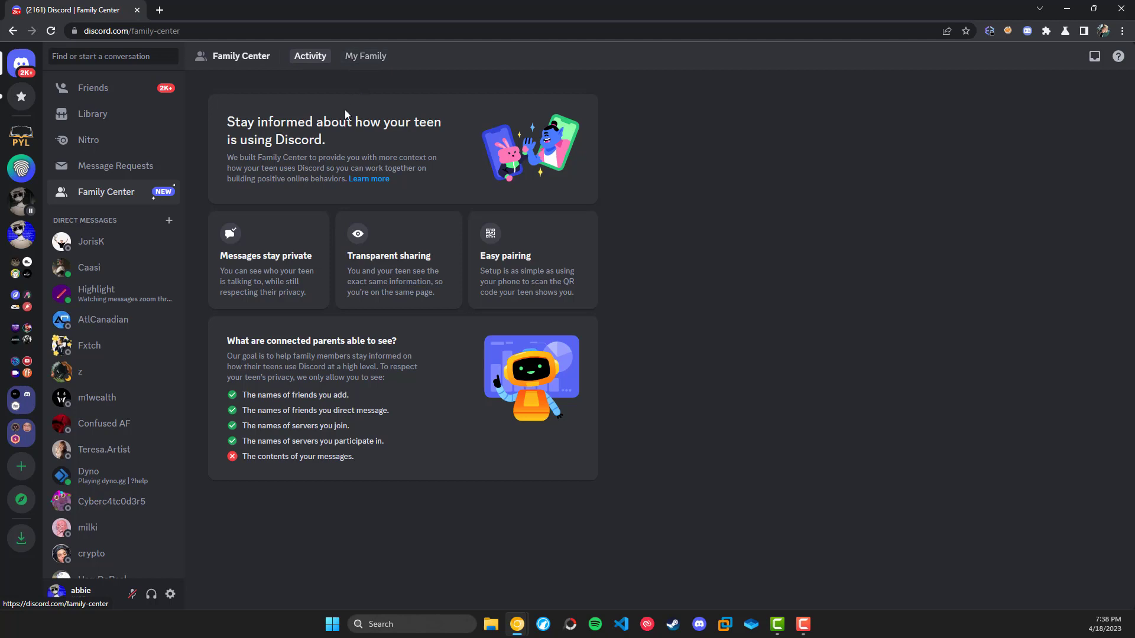
pyautogui.moveTo(366, 113)
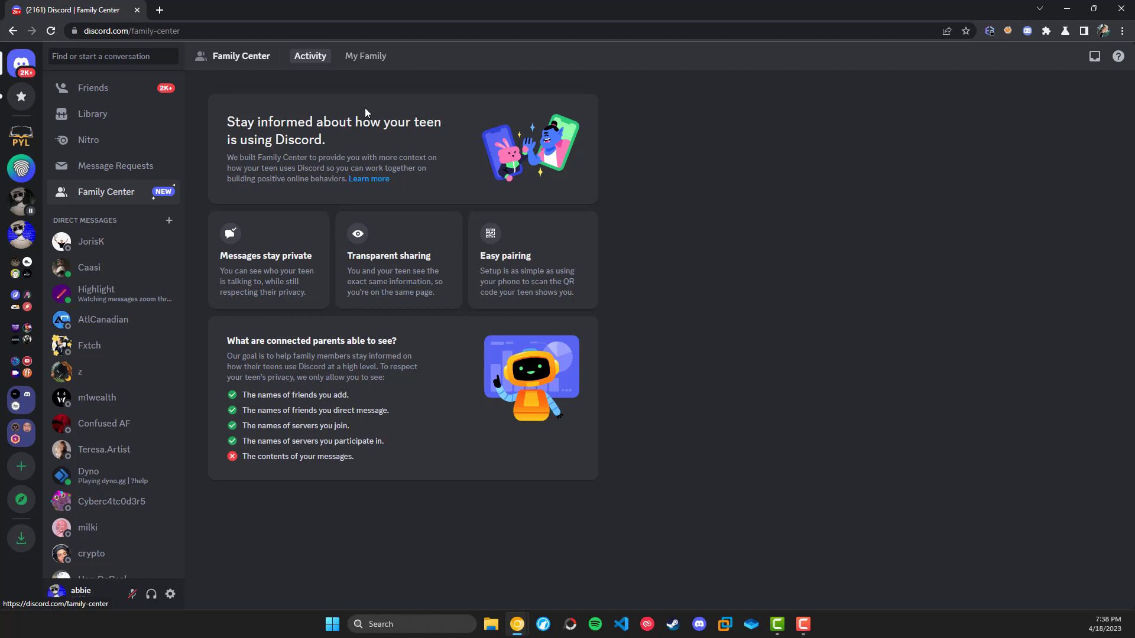
pyautogui.moveTo(380, 130)
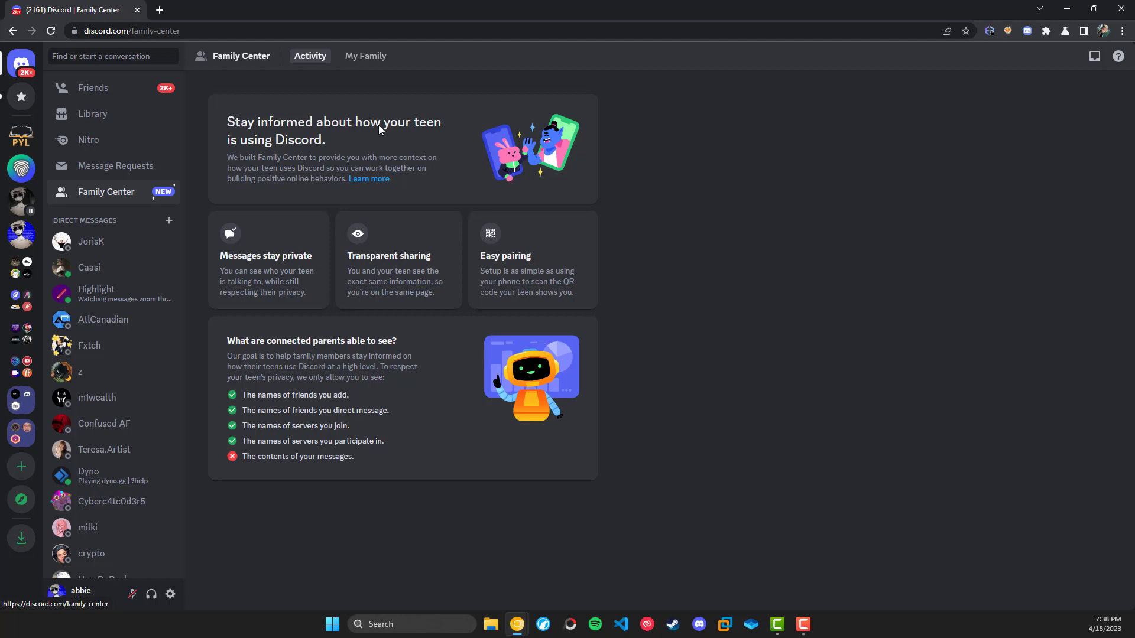
pyautogui.moveTo(241, 158)
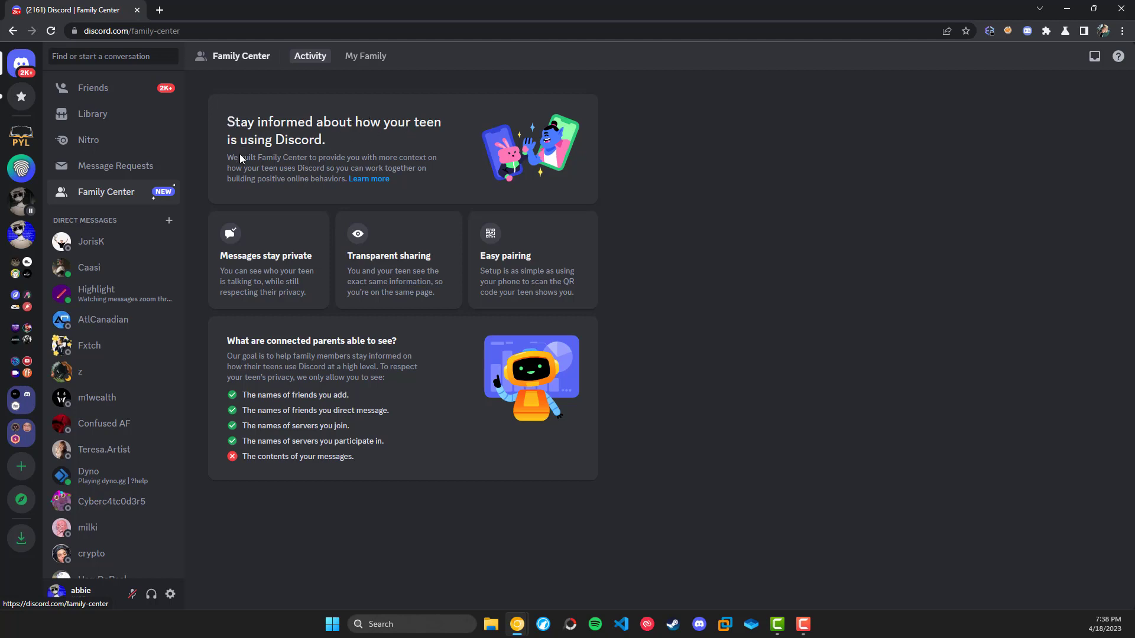
pyautogui.moveTo(382, 163)
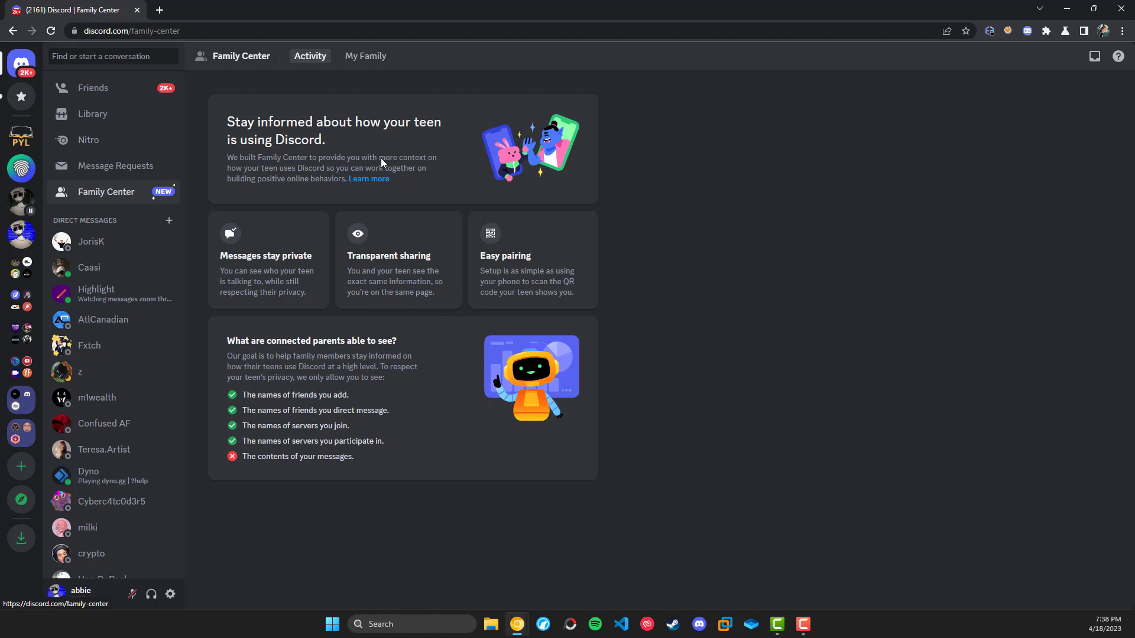
pyautogui.moveTo(271, 177)
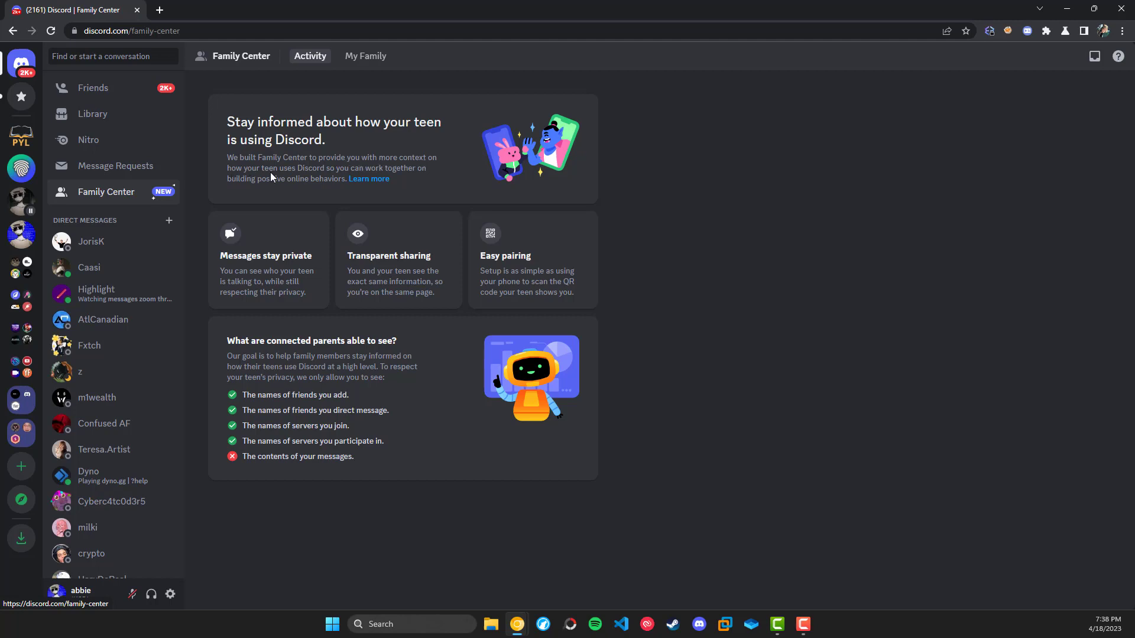
pyautogui.moveTo(327, 175)
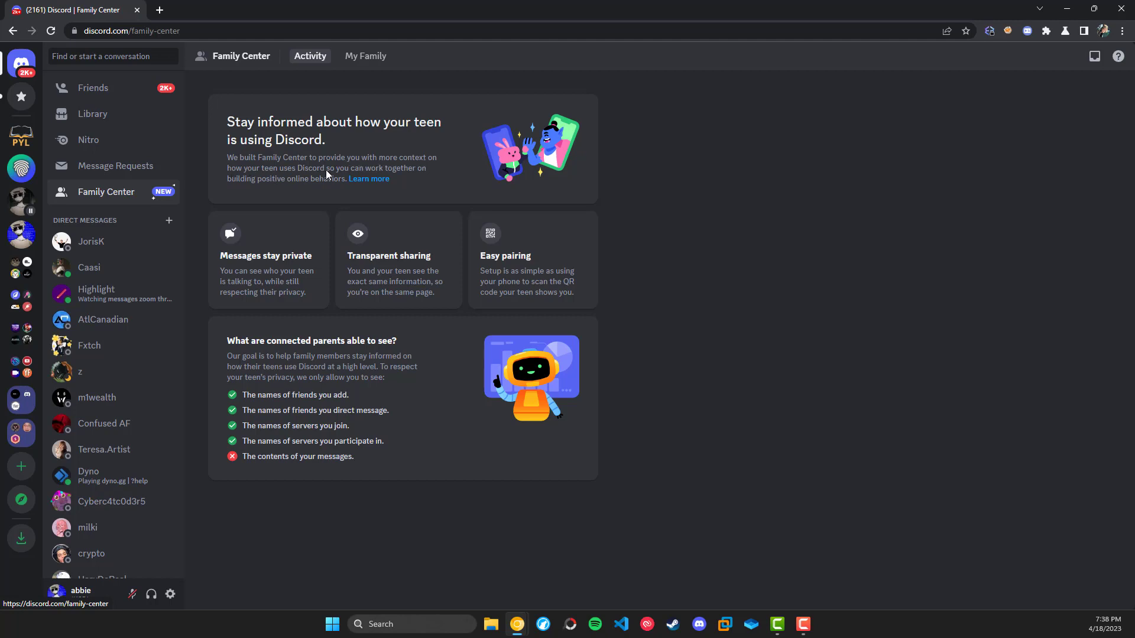
pyautogui.moveTo(314, 186)
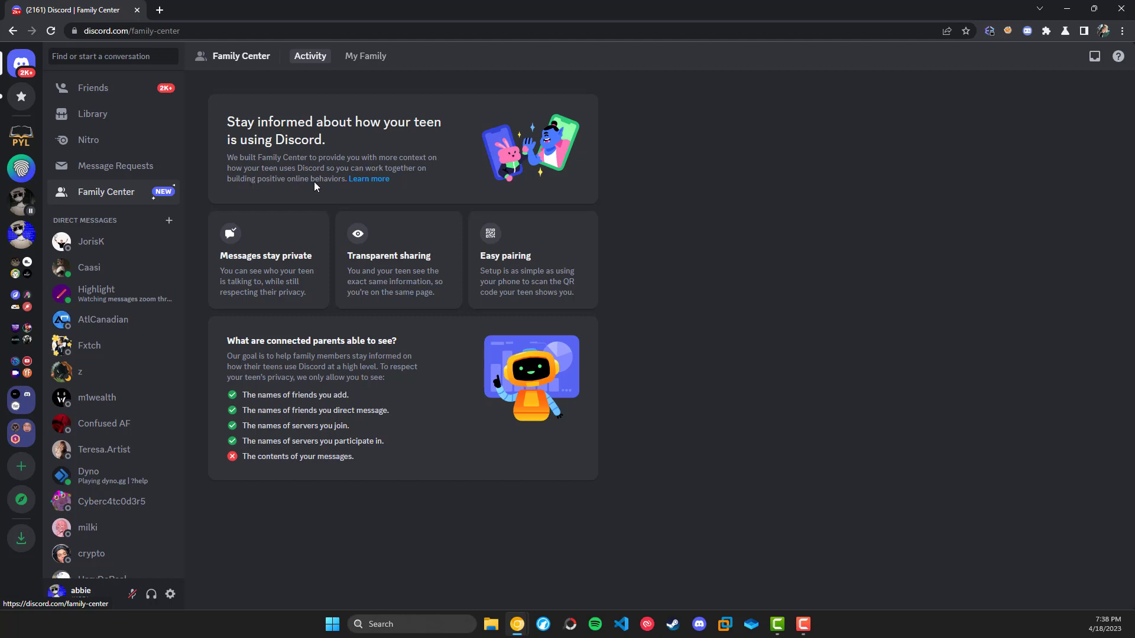
pyautogui.moveTo(369, 179)
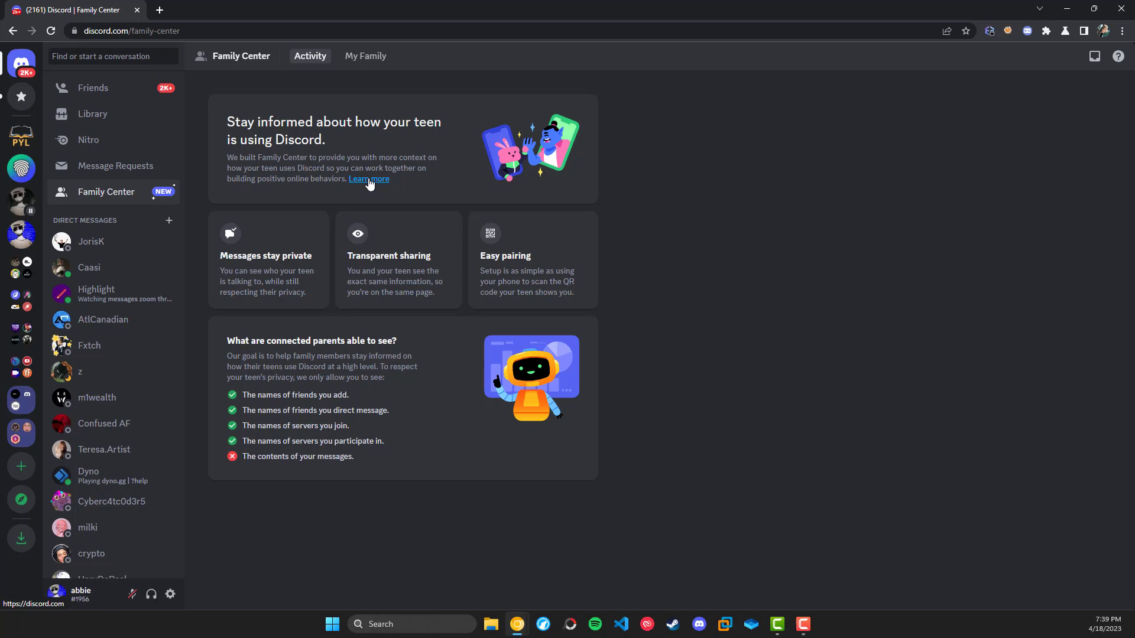
pyautogui.click(368, 179)
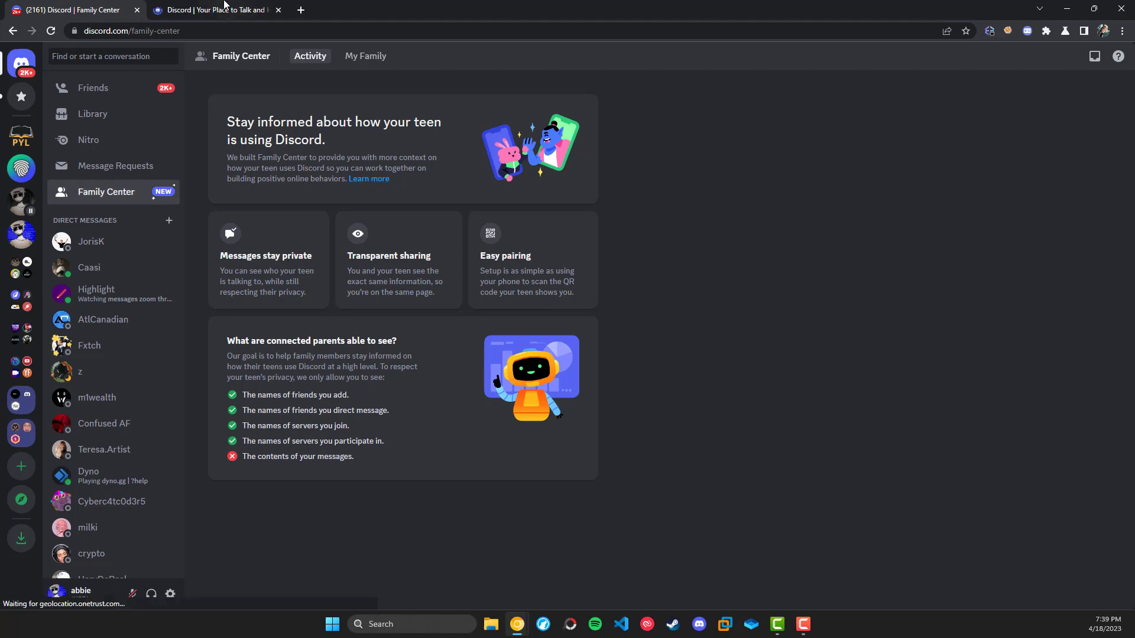
pyautogui.click(213, 9)
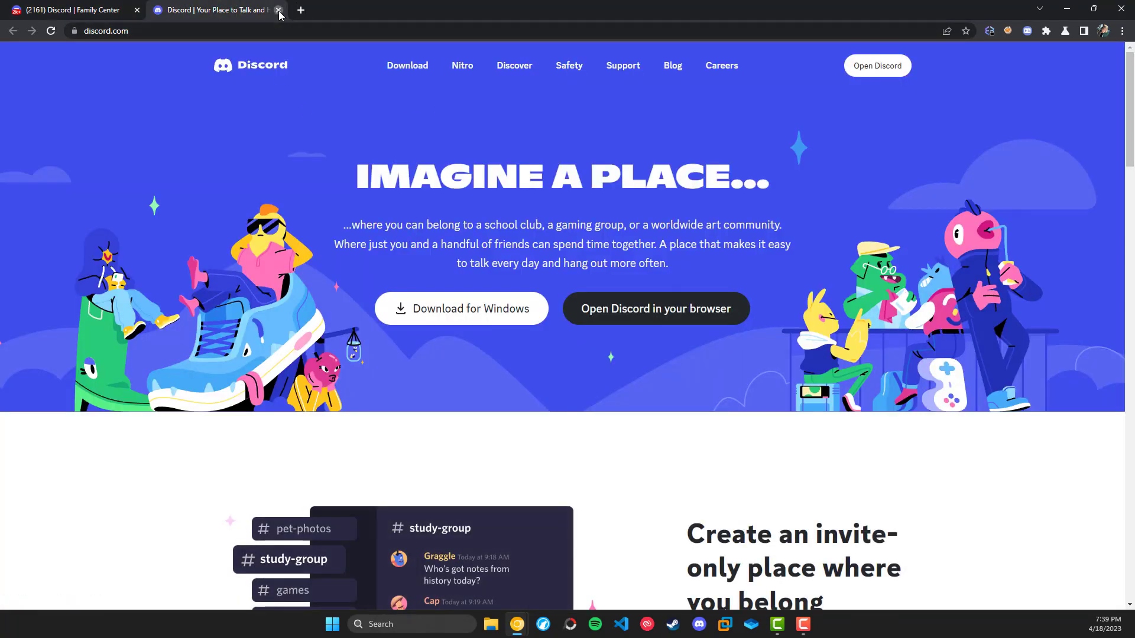
pyautogui.click(278, 9)
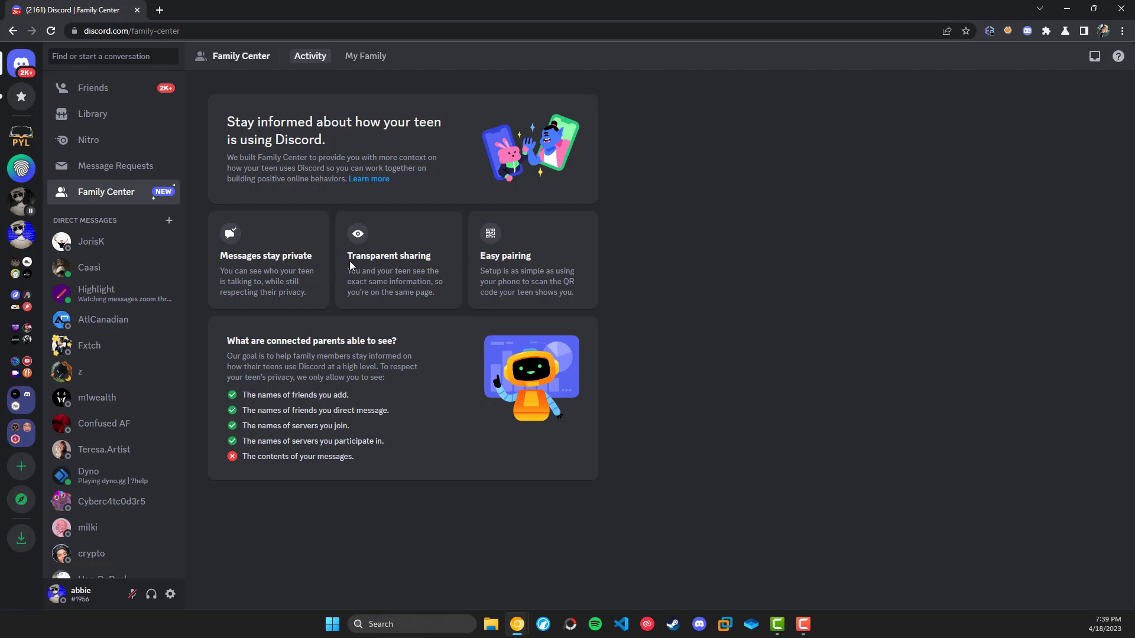
pyautogui.moveTo(227, 258)
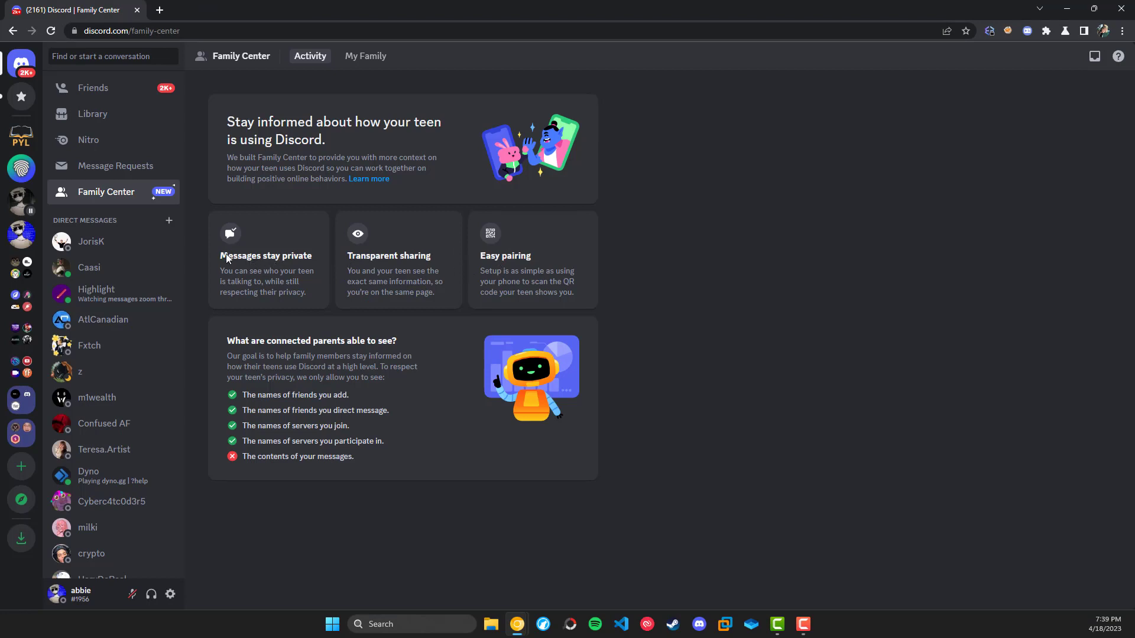
pyautogui.moveTo(236, 274)
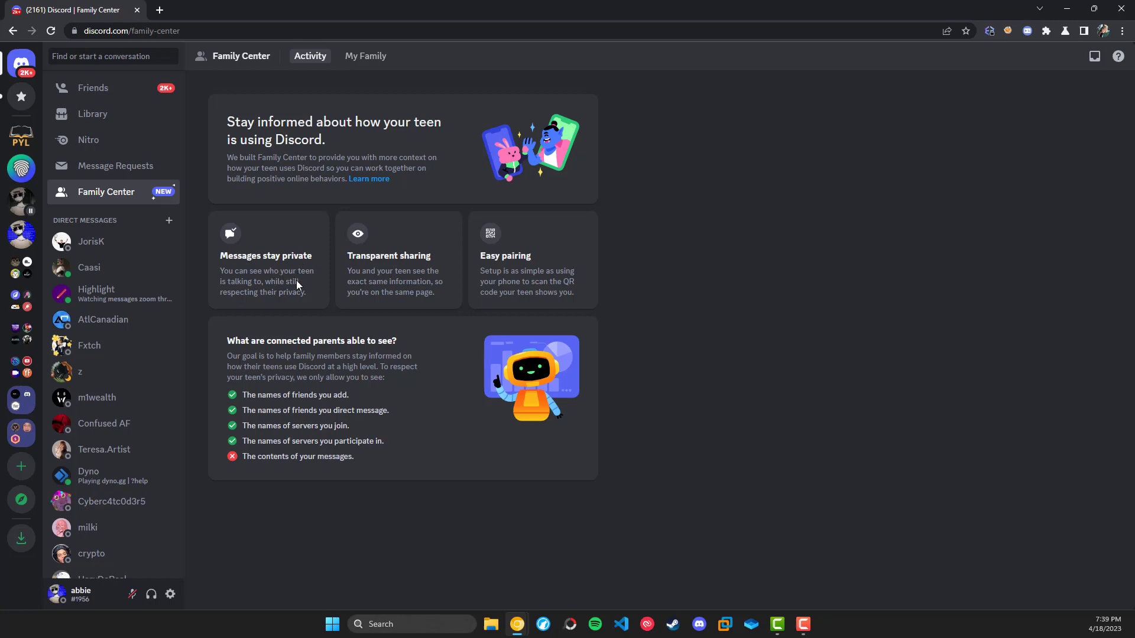
pyautogui.moveTo(295, 295)
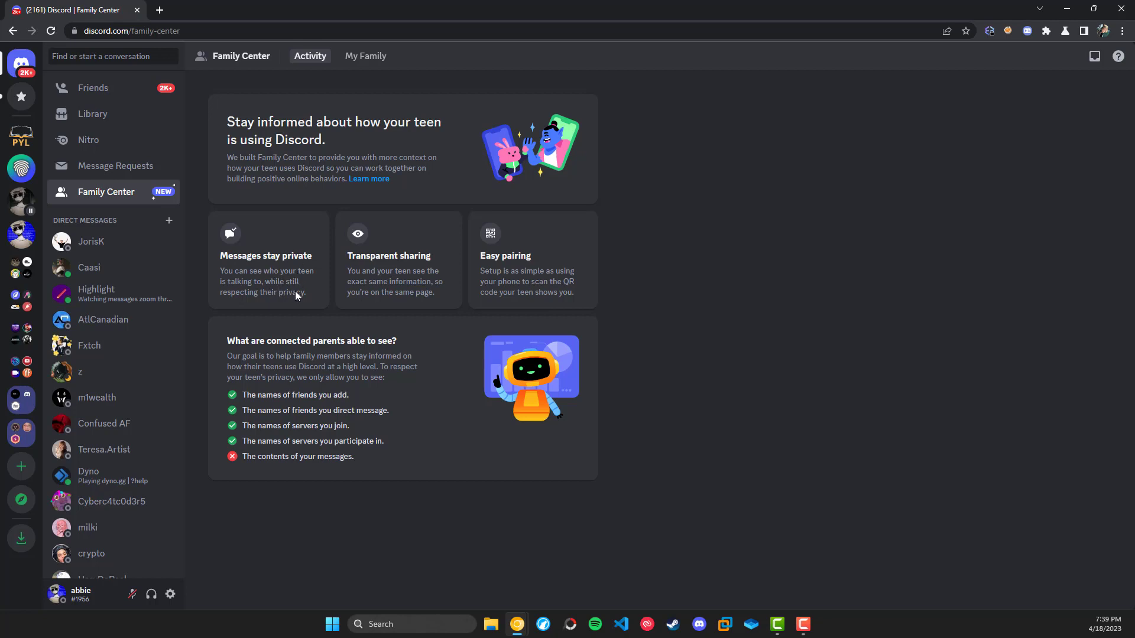
pyautogui.moveTo(398, 300)
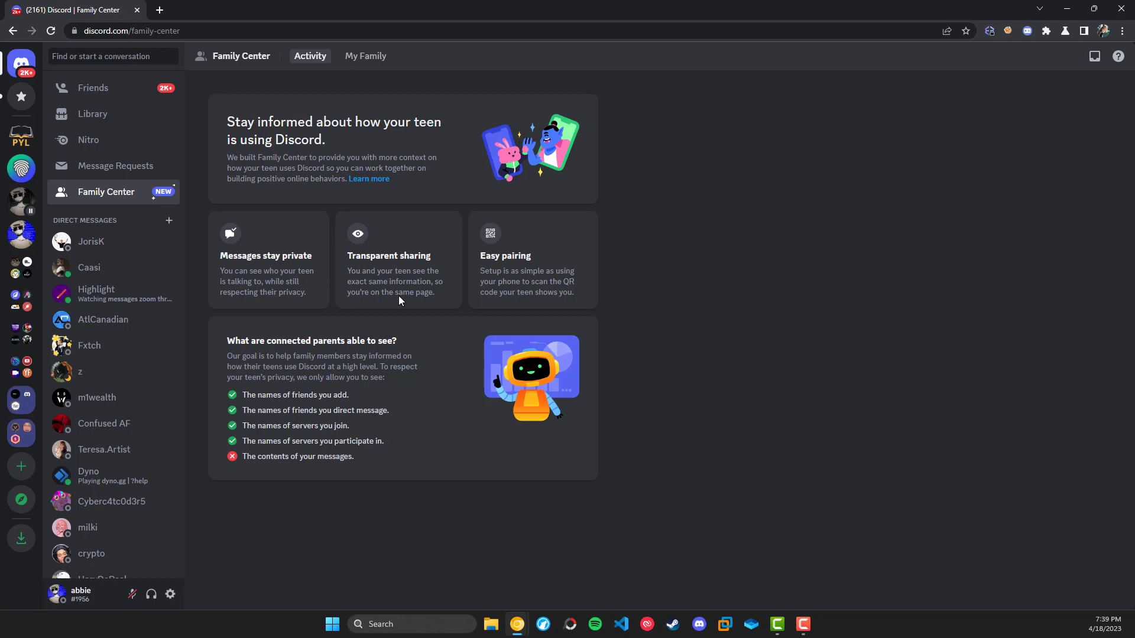
pyautogui.moveTo(484, 293)
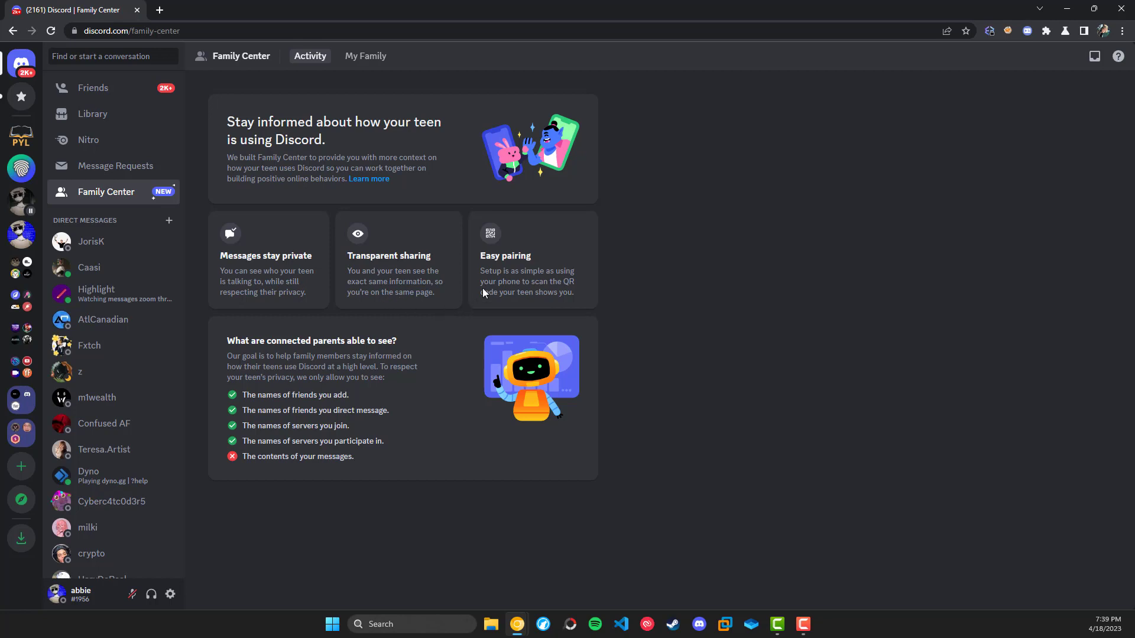
pyautogui.moveTo(591, 287)
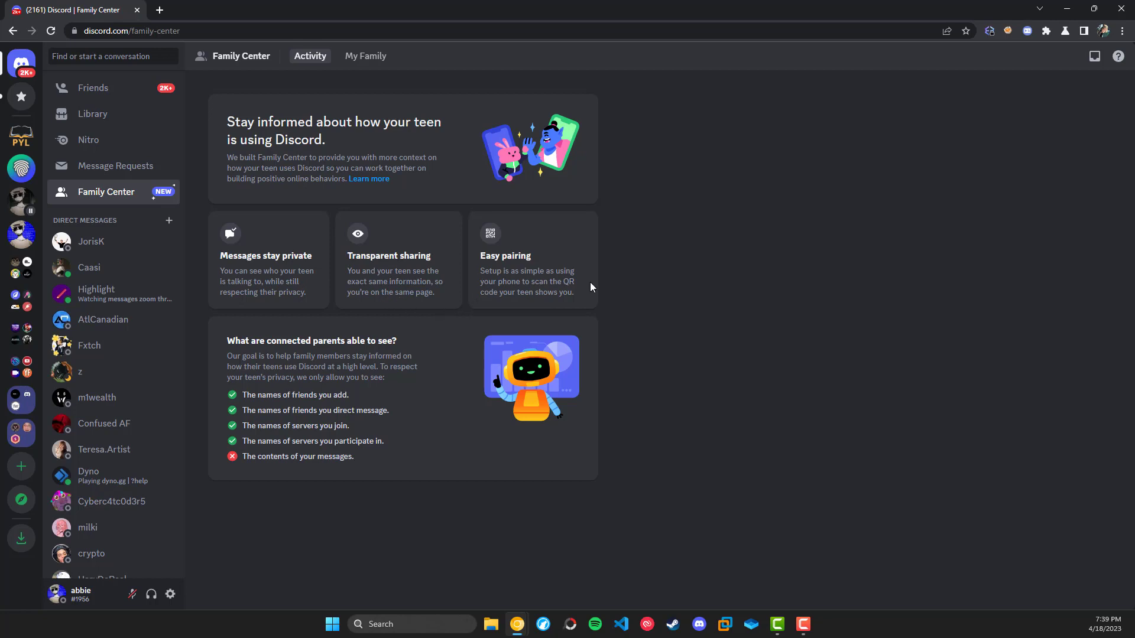
pyautogui.moveTo(599, 333)
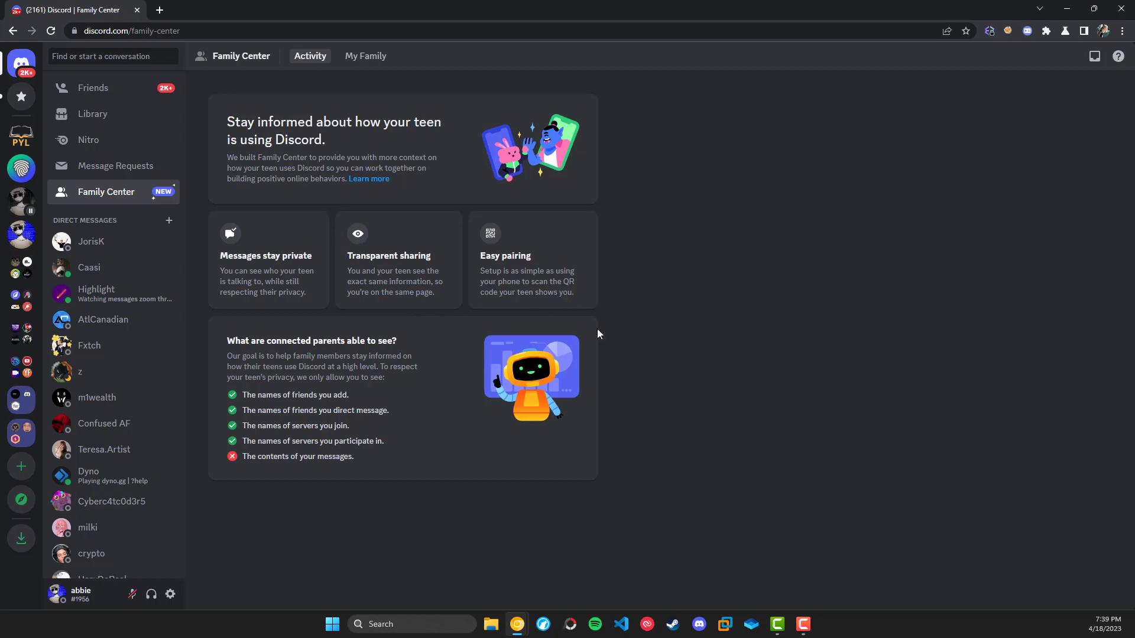
pyautogui.moveTo(332, 387)
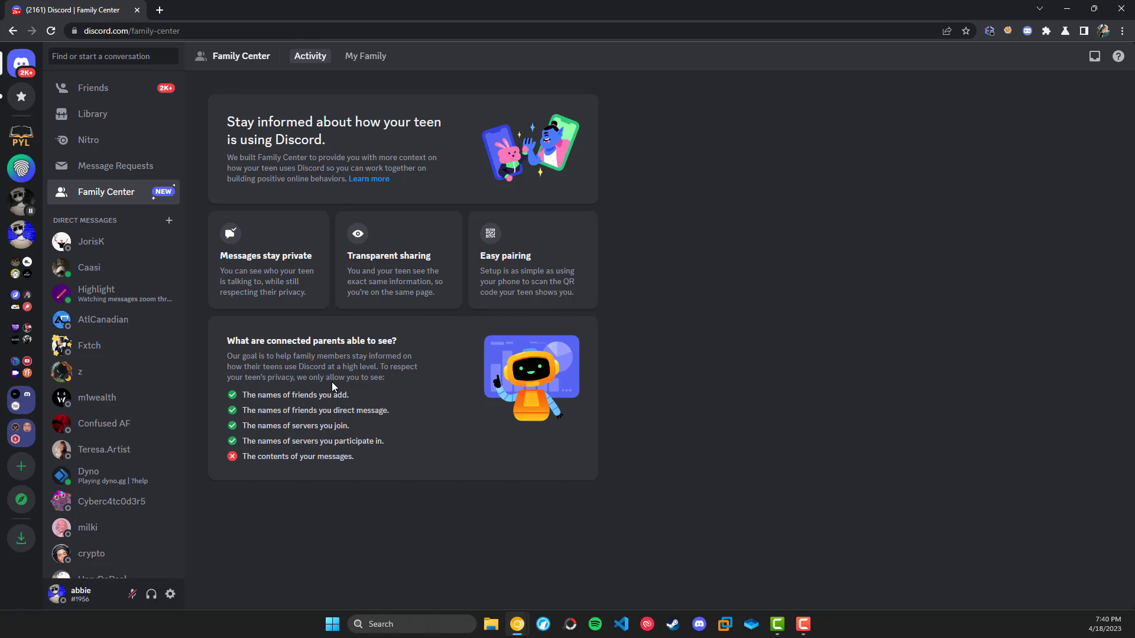
pyautogui.moveTo(605, 325)
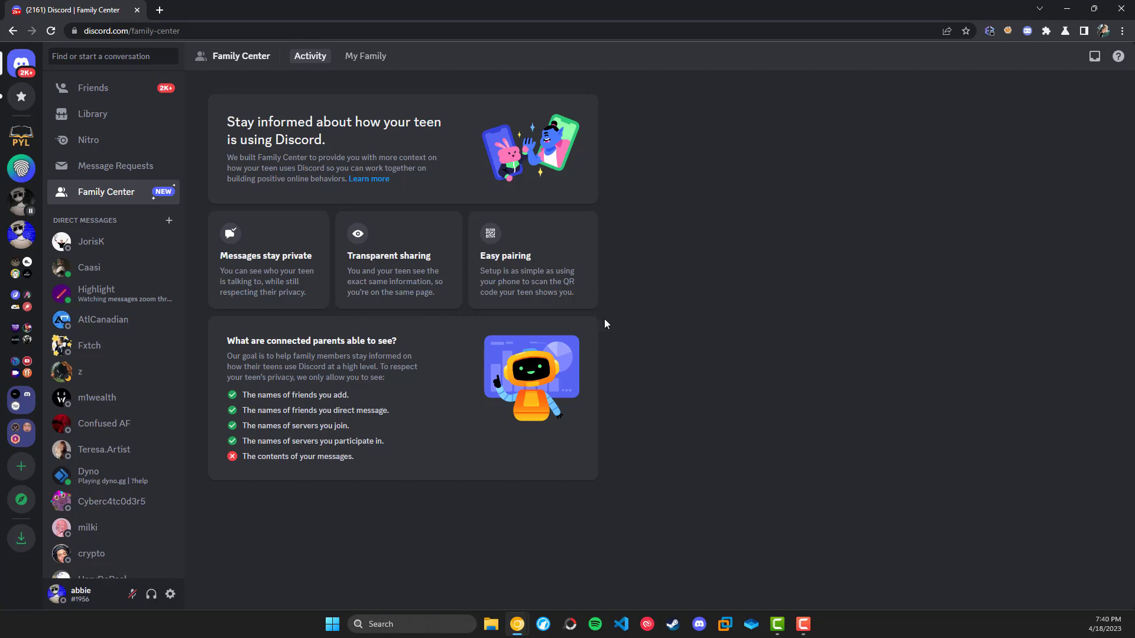
pyautogui.moveTo(470, 260)
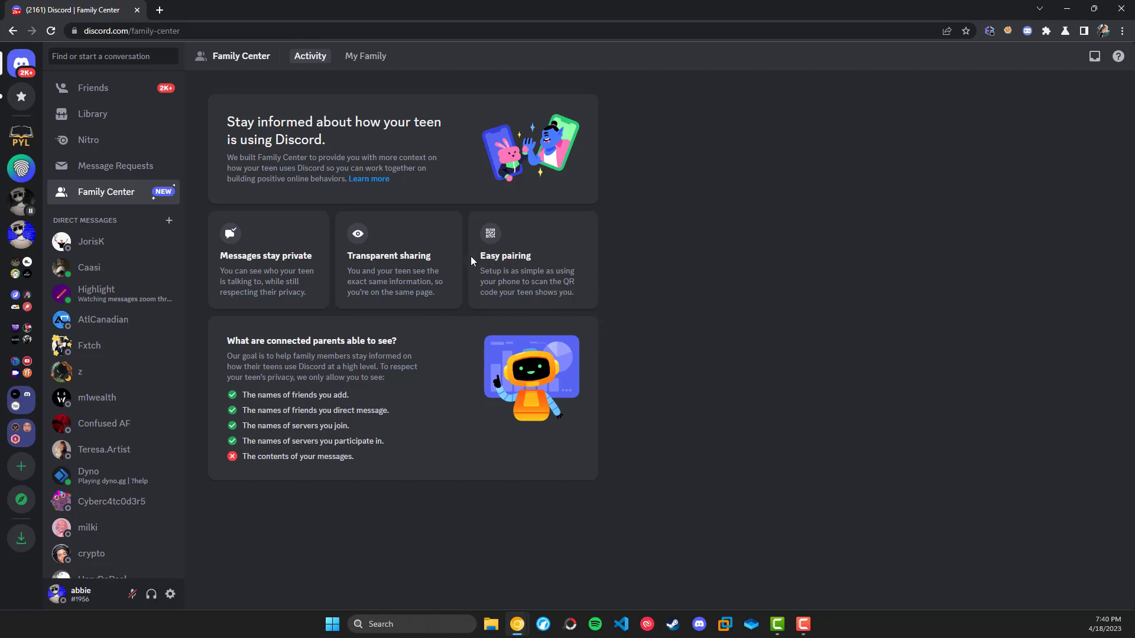
pyautogui.moveTo(389, 238)
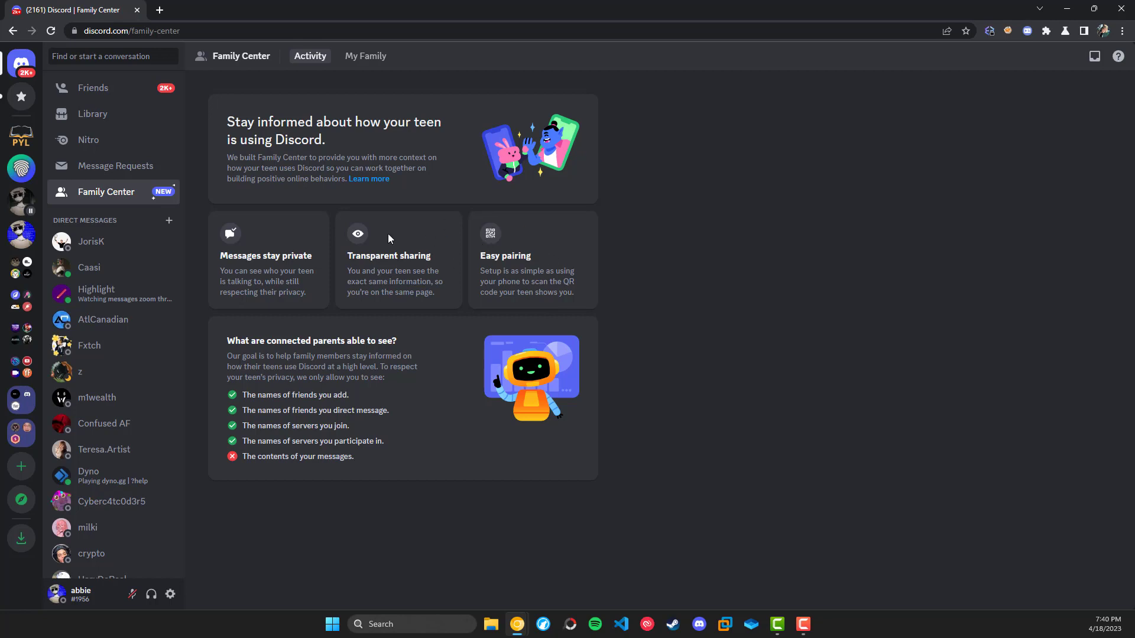
pyautogui.moveTo(382, 259)
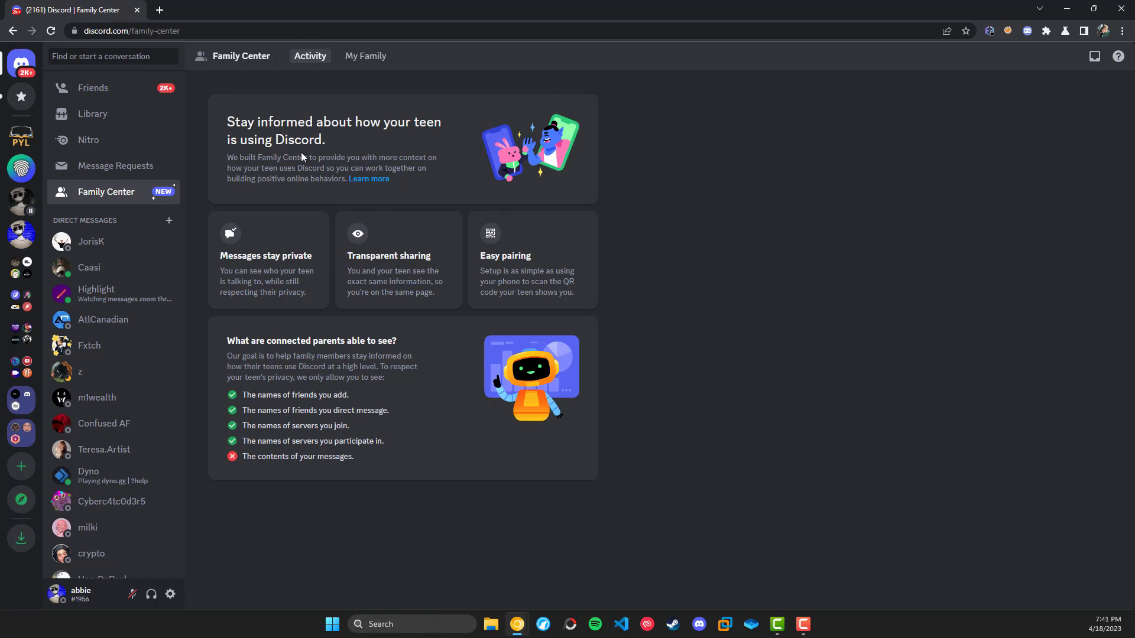
pyautogui.moveTo(436, 264)
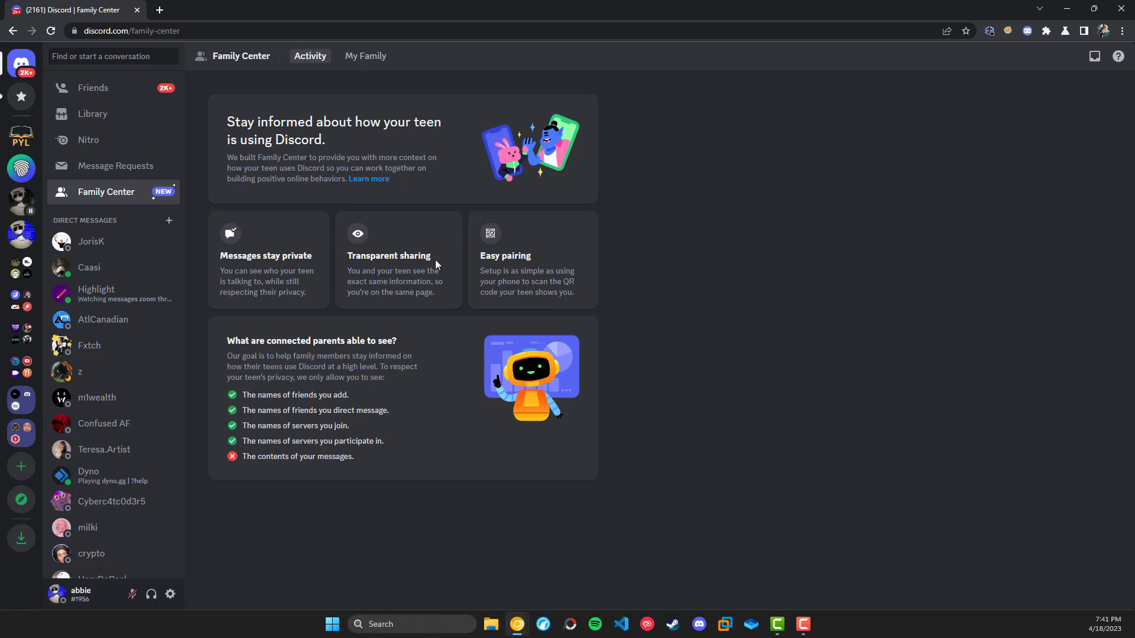
pyautogui.moveTo(391, 262)
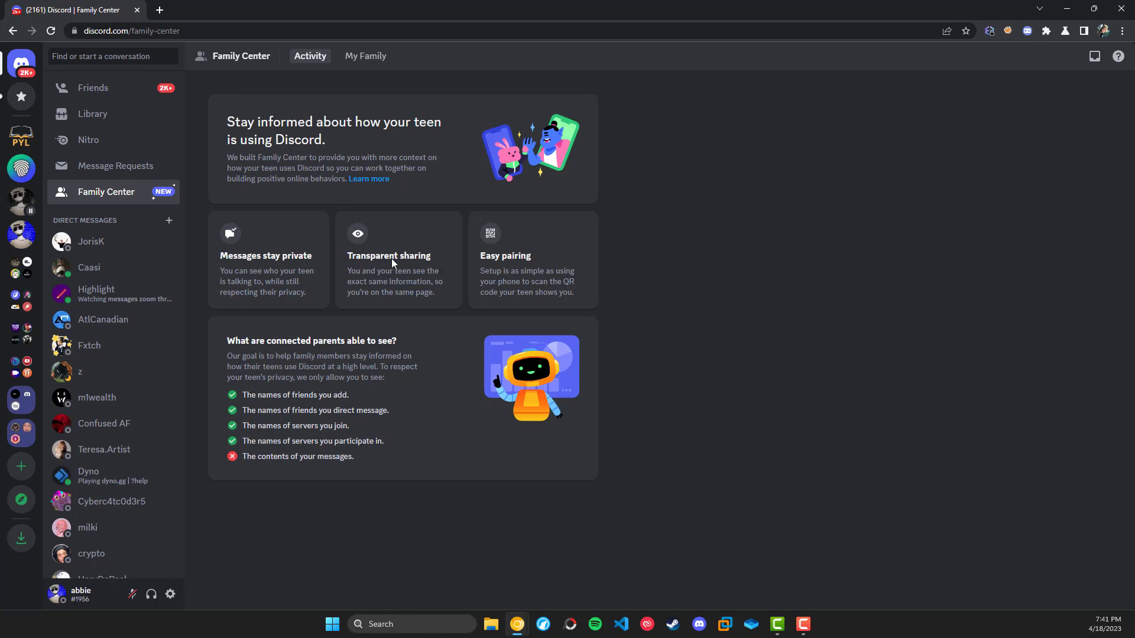
pyautogui.moveTo(365, 56)
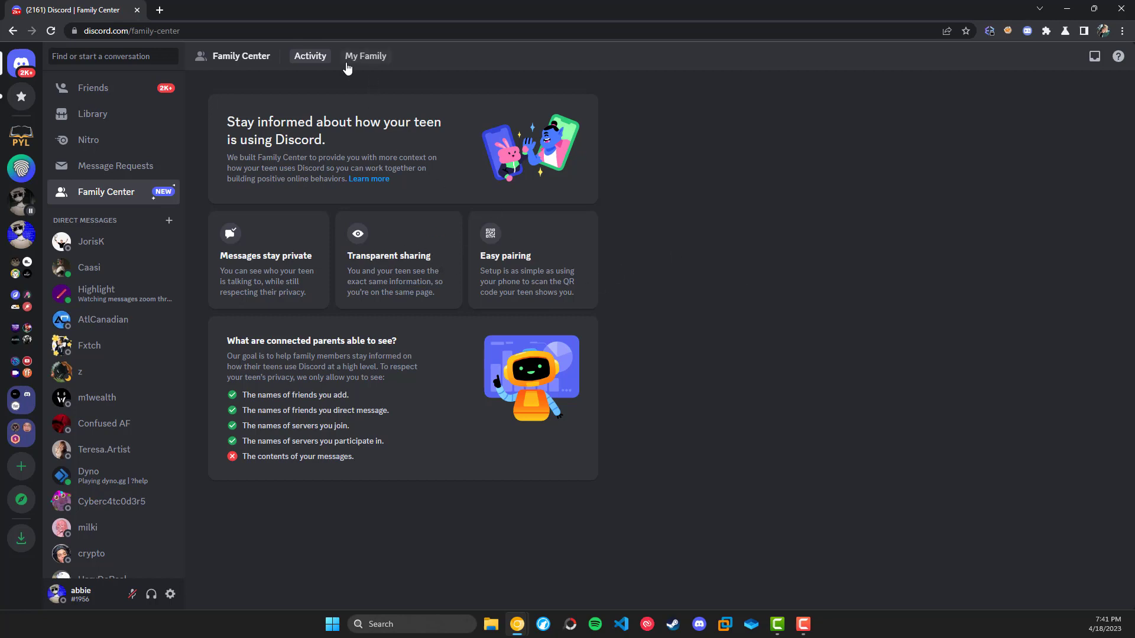
pyautogui.moveTo(355, 63)
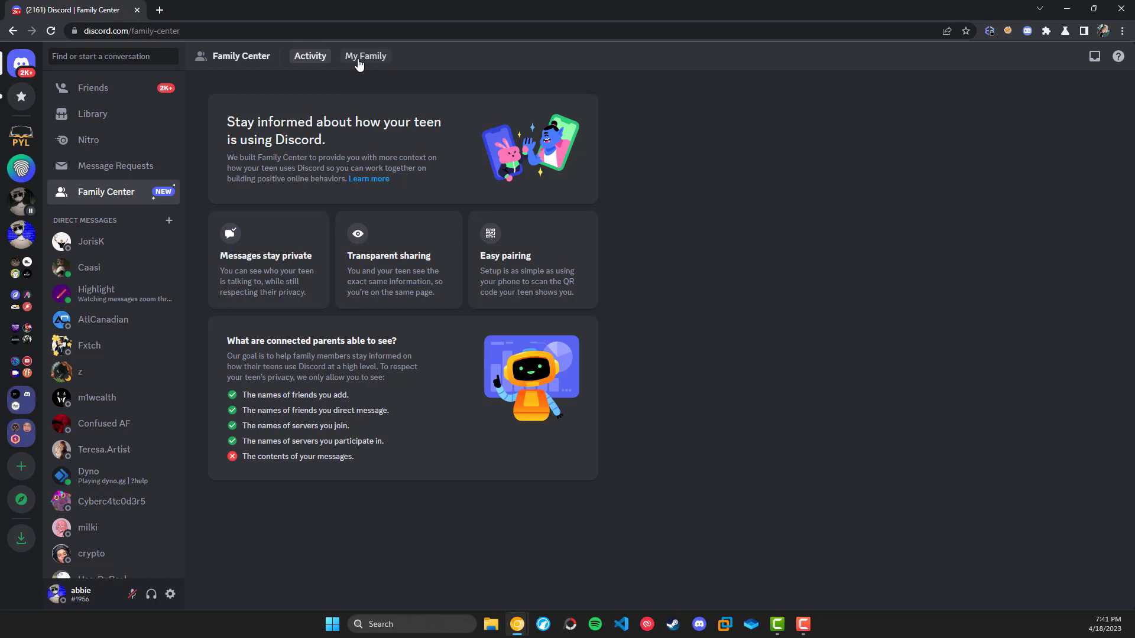
pyautogui.click(364, 56)
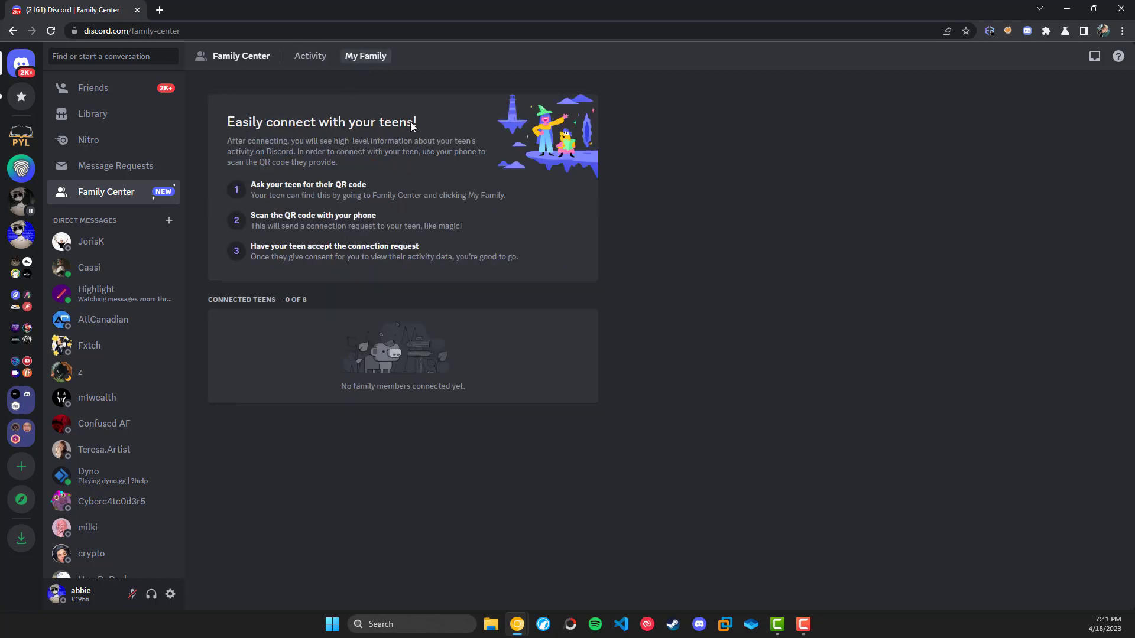
pyautogui.moveTo(290, 307)
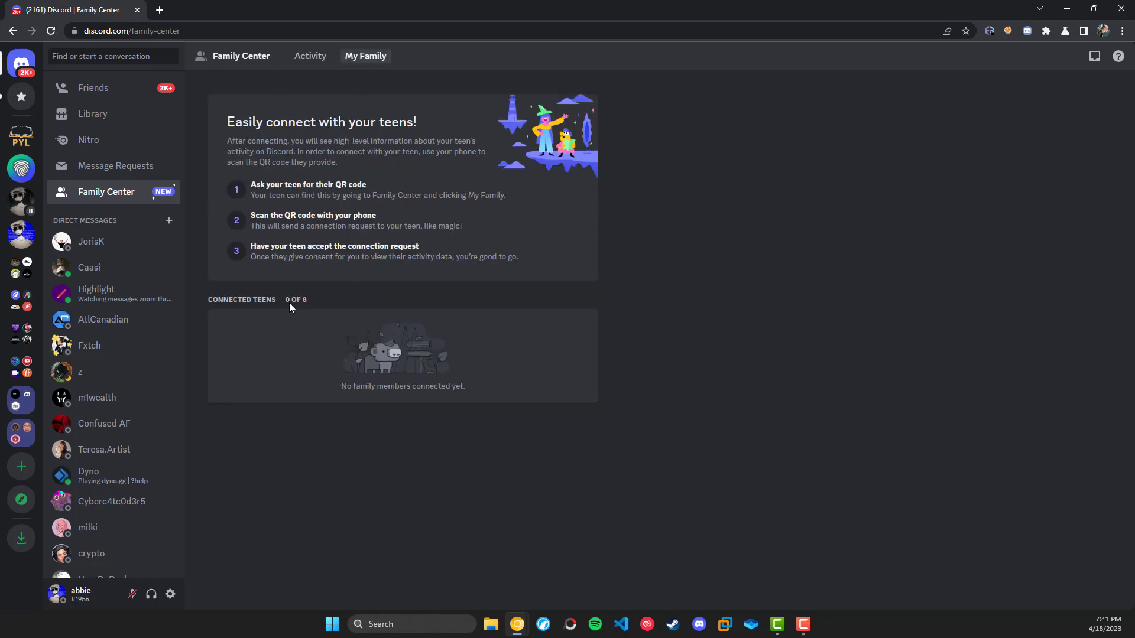
pyautogui.moveTo(438, 349)
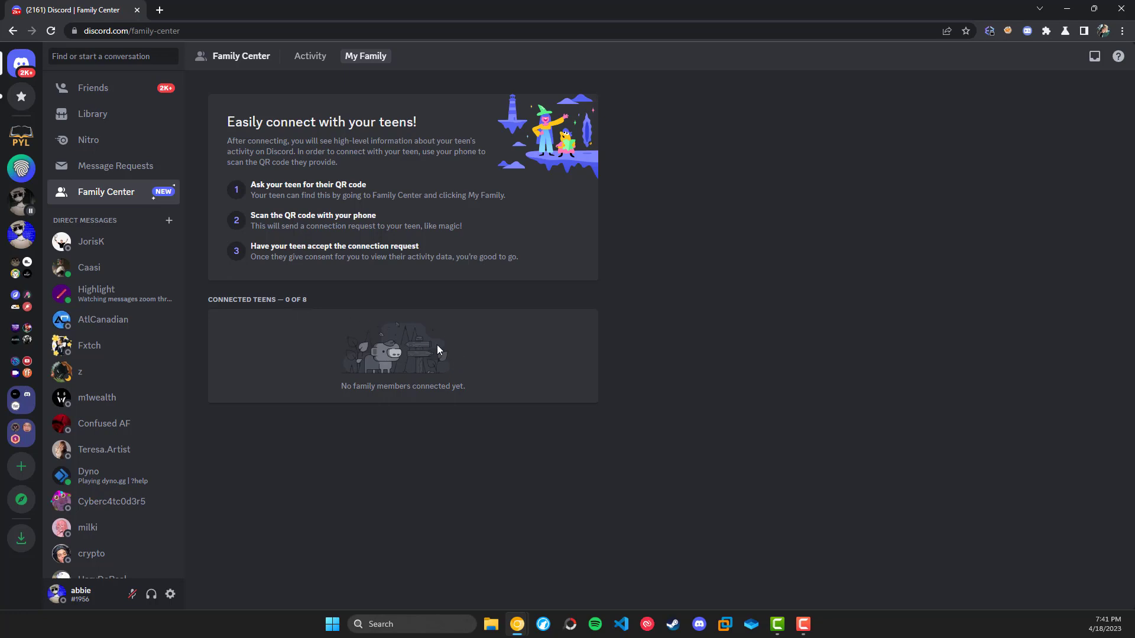
pyautogui.moveTo(451, 399)
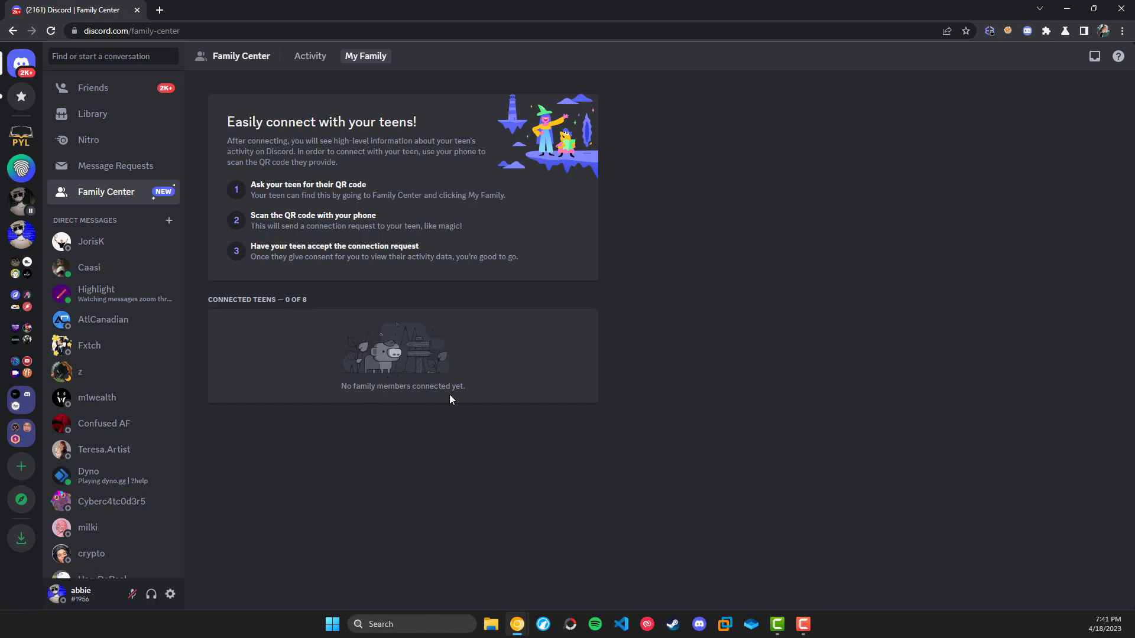
pyautogui.moveTo(288, 165)
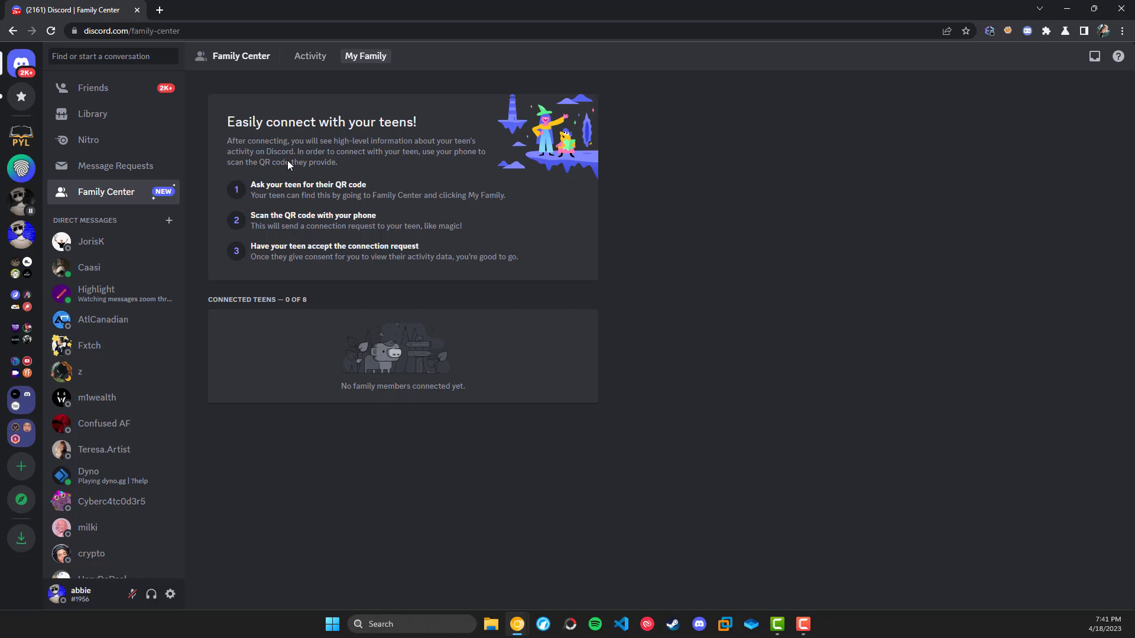
pyautogui.moveTo(375, 222)
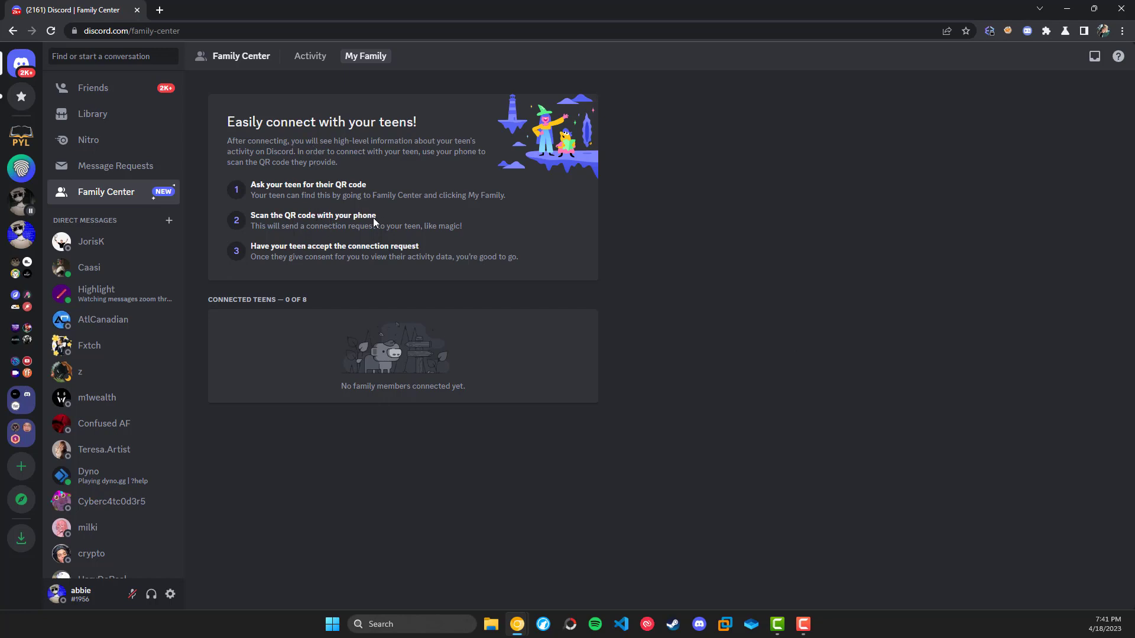
pyautogui.moveTo(354, 132)
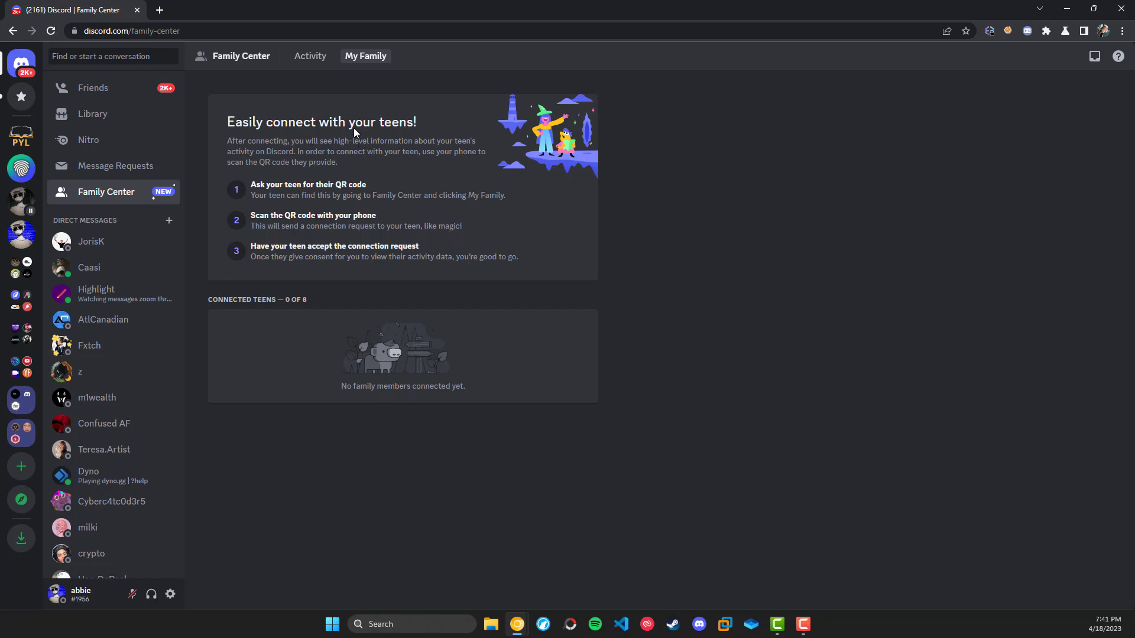
pyautogui.click(309, 56)
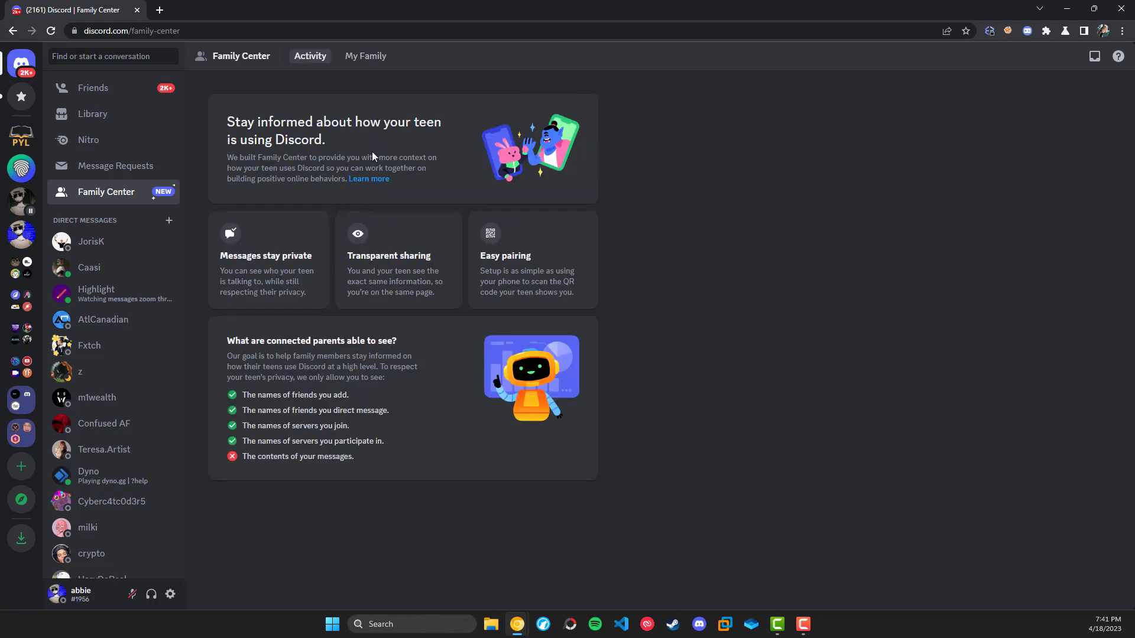
pyautogui.moveTo(371, 136)
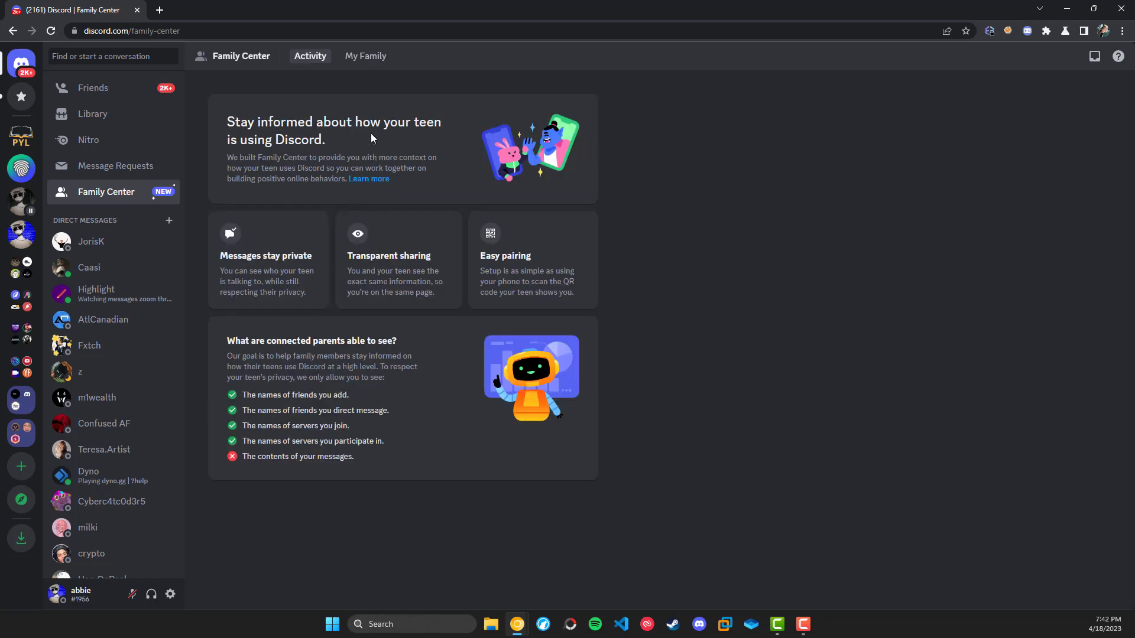